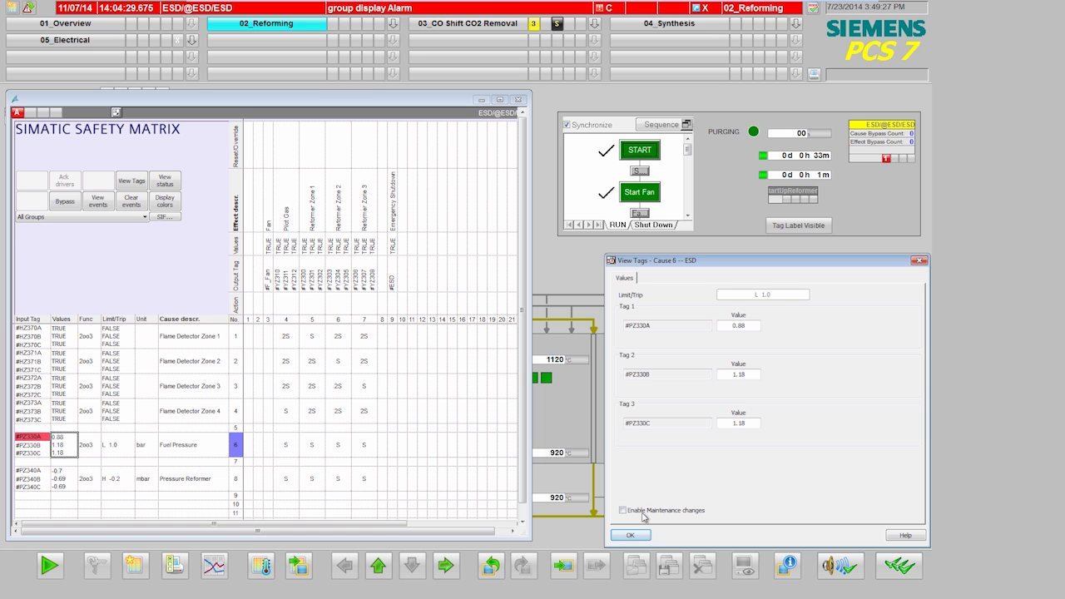
# Enable maintenance changes for the Cause 6 tags and start simulating PZ330A.
pyautogui.click(622, 510)
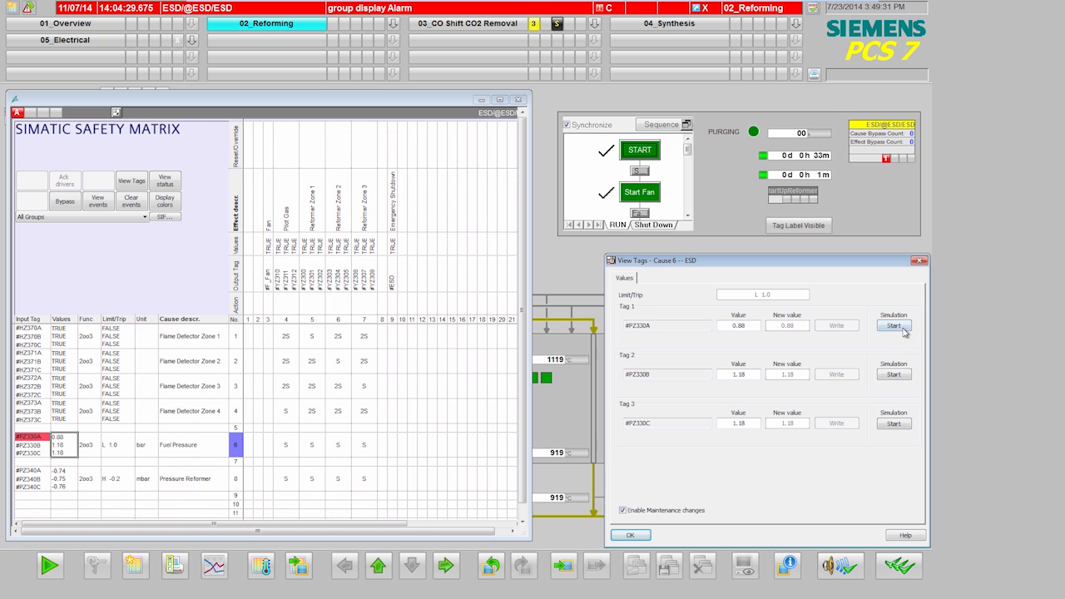
pyautogui.click(894, 325)
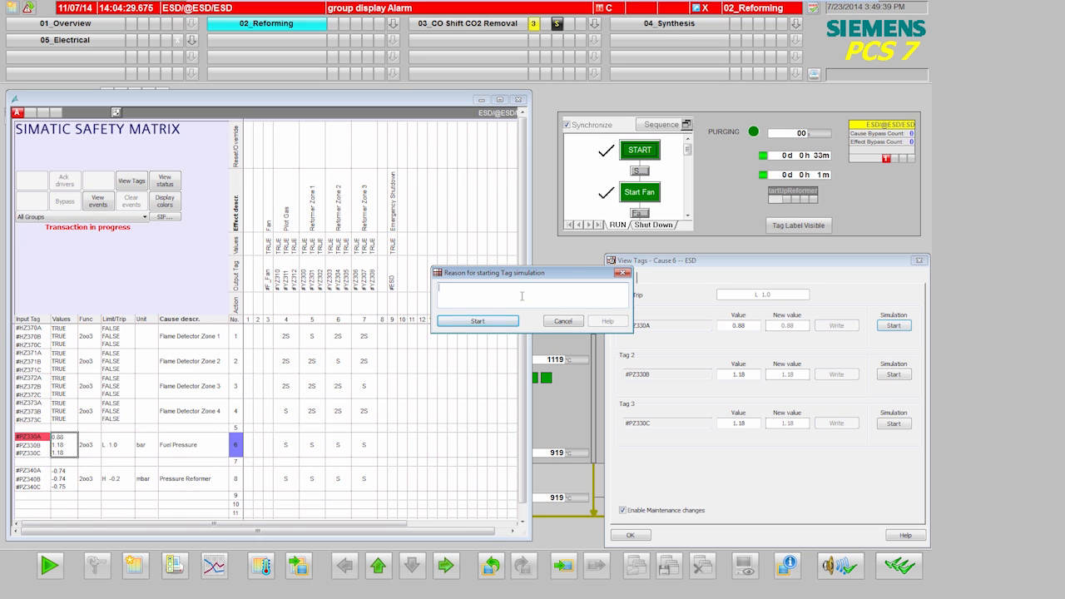
# Give 'Waru' as the reason, start PZ330A simulation, and confirm the checked operation.
pyautogui.write('Waru')
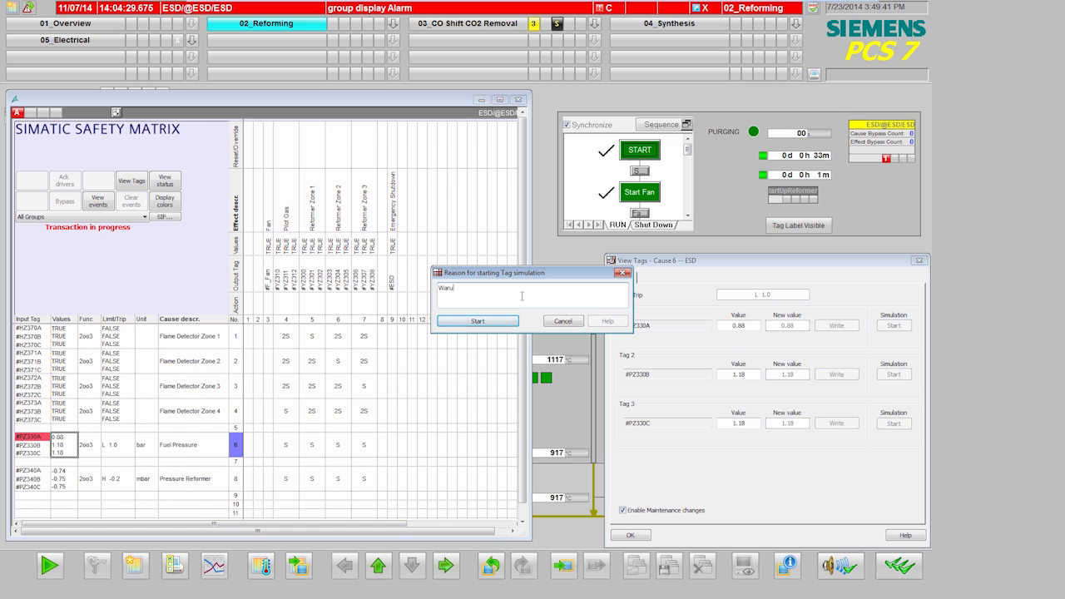
pyautogui.click(476, 321)
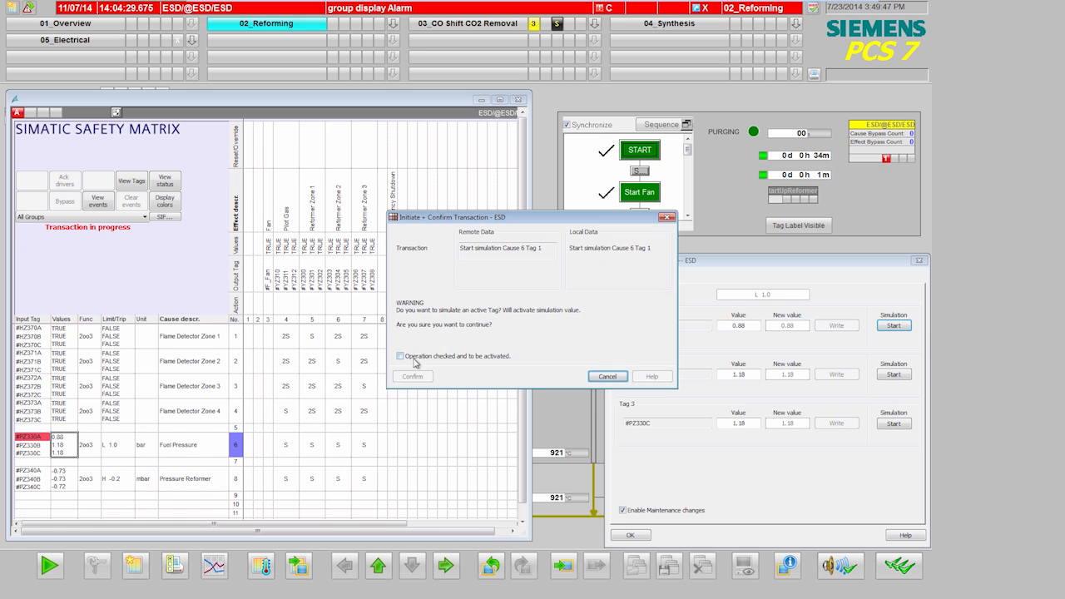
pyautogui.click(413, 376)
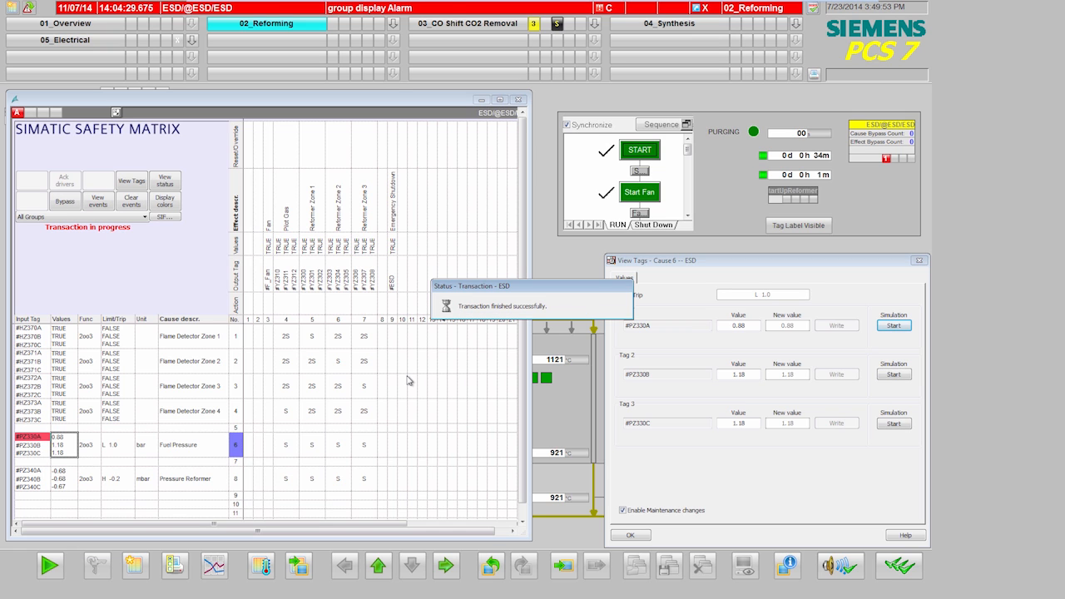
pyautogui.click(894, 326)
pyautogui.write('1.')
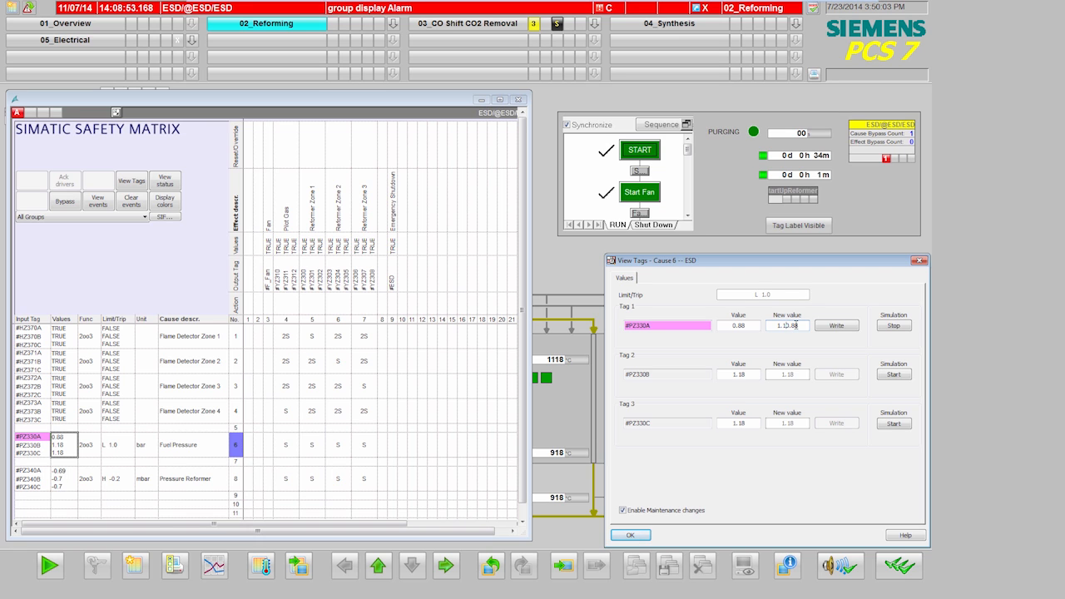
# Write 1.1 as the new value for PZ330A and confirm the checked operation.
pyautogui.click(836, 326)
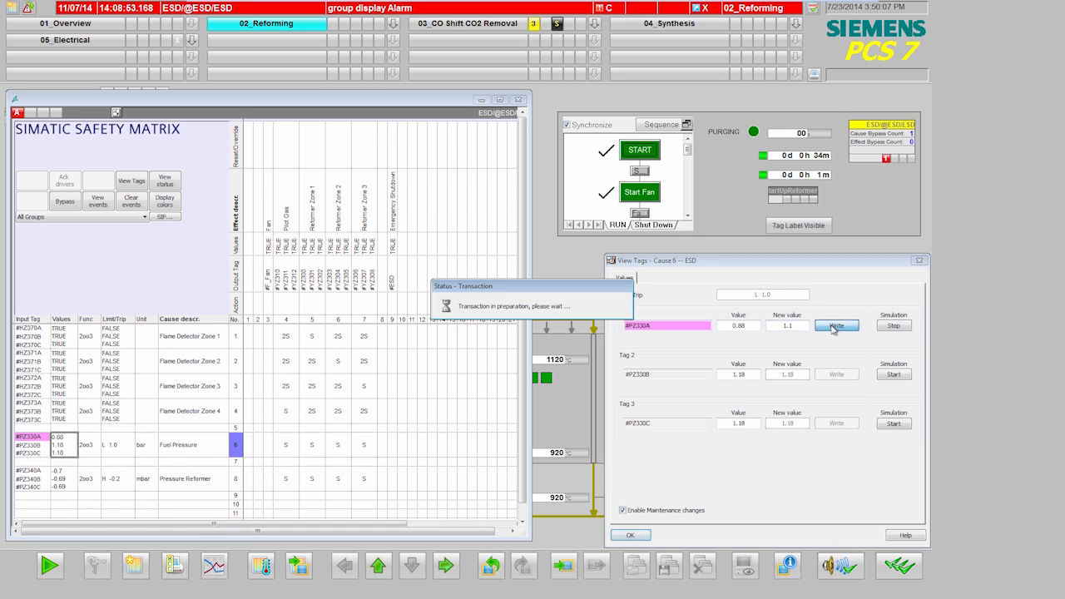
pyautogui.click(836, 326)
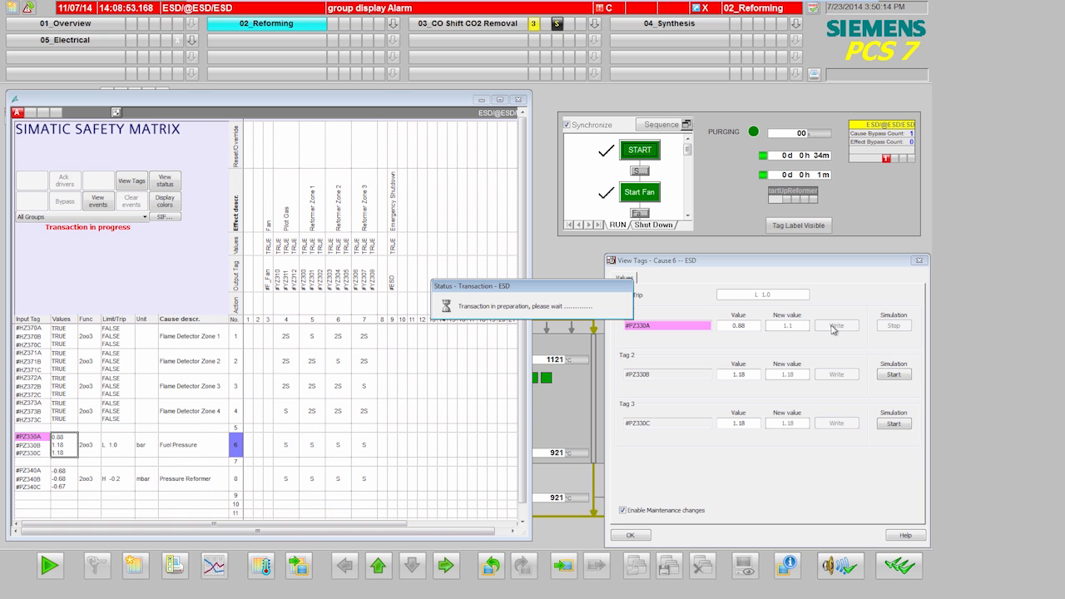
pyautogui.click(837, 325)
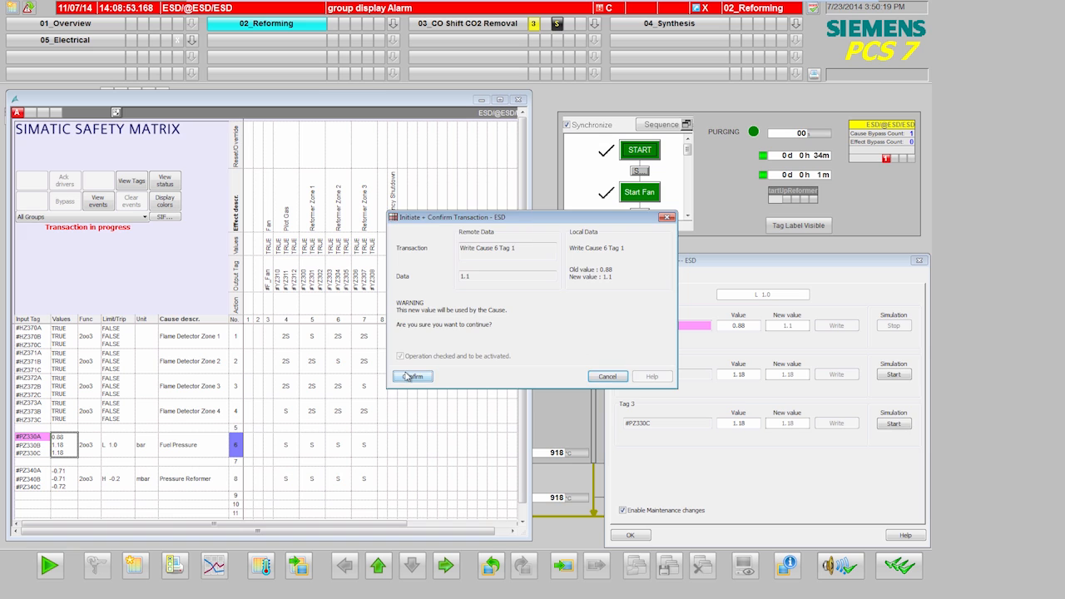
pyautogui.click(412, 376)
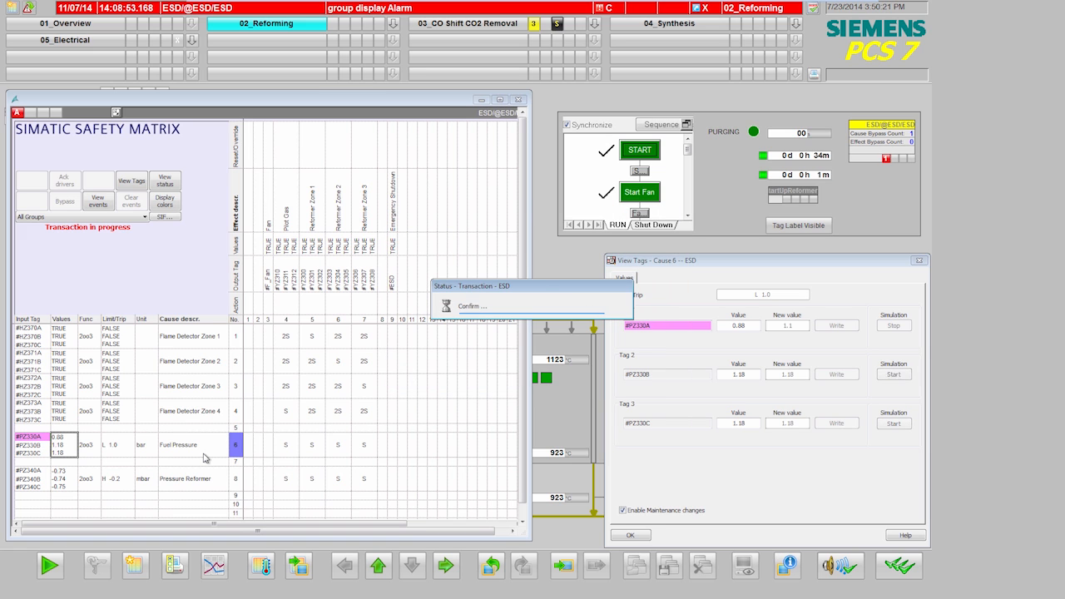